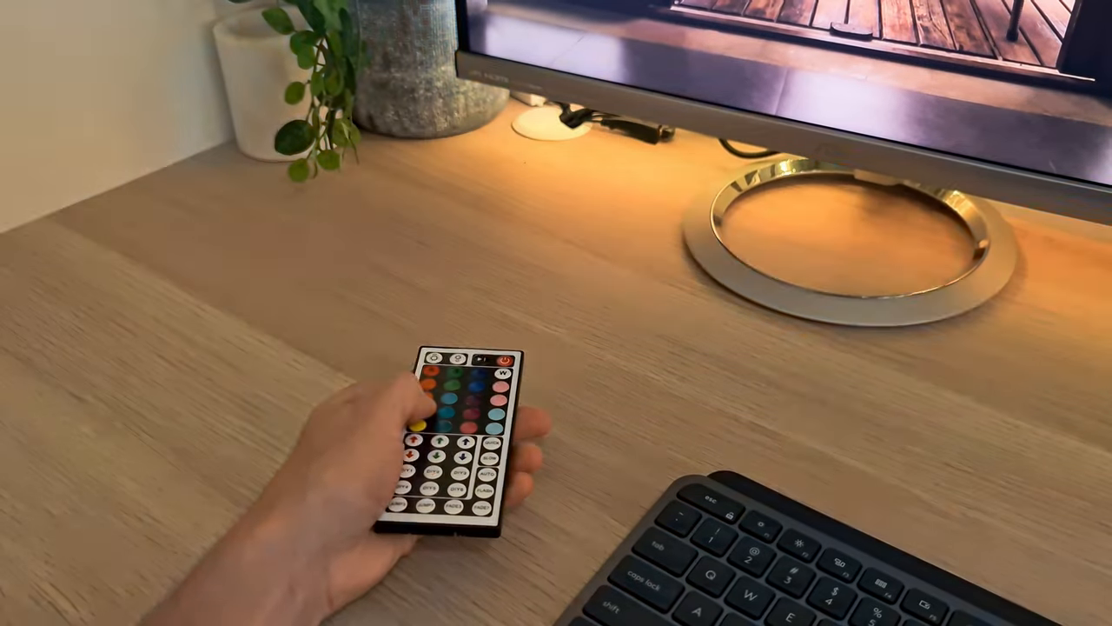
click(431, 399)
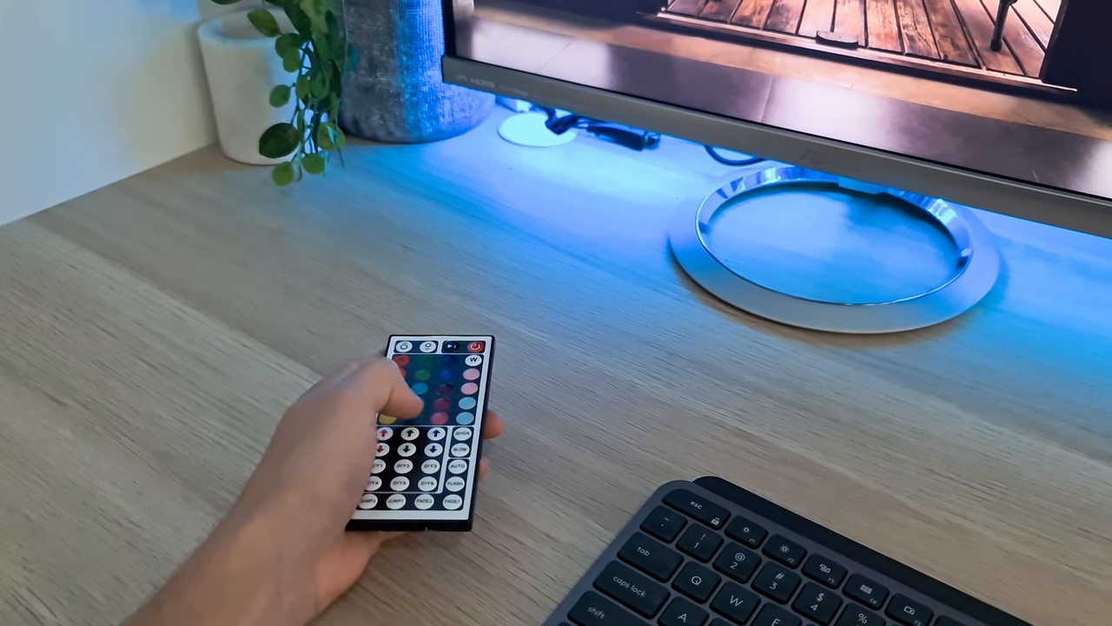
click(402, 372)
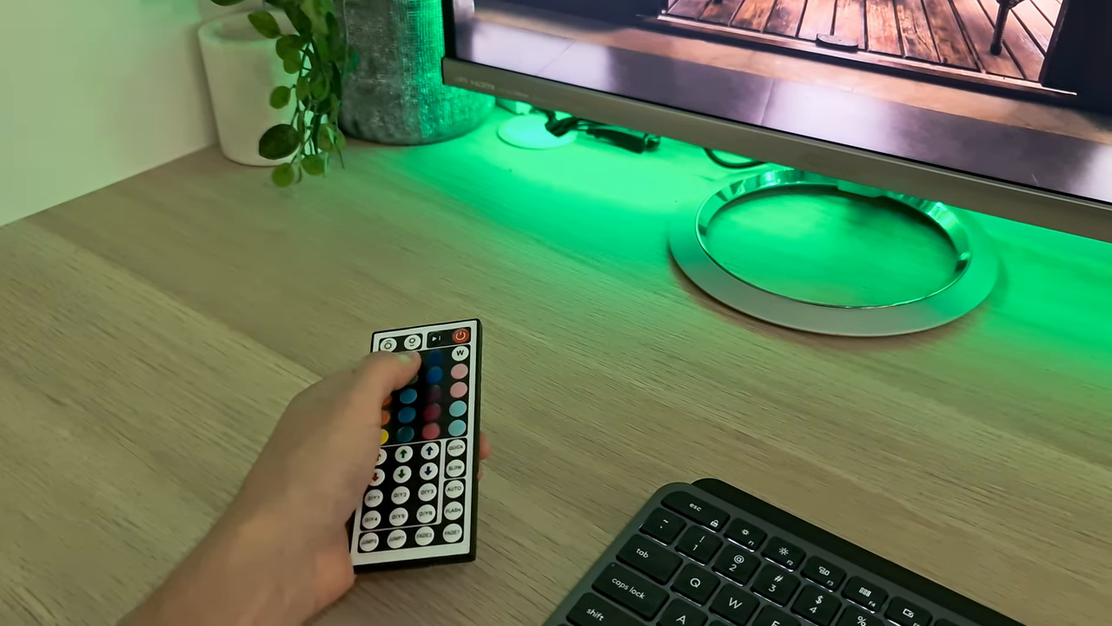